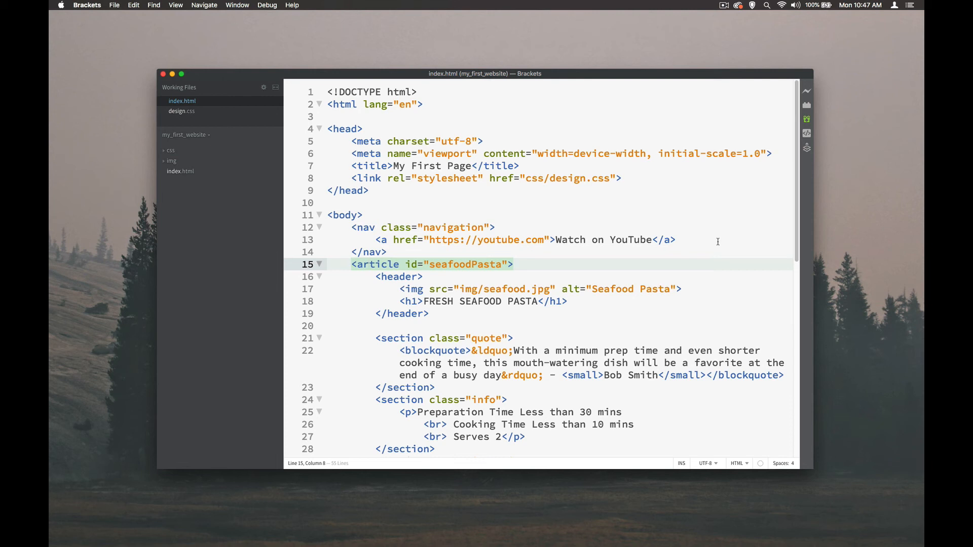
mouse_move(374, 267)
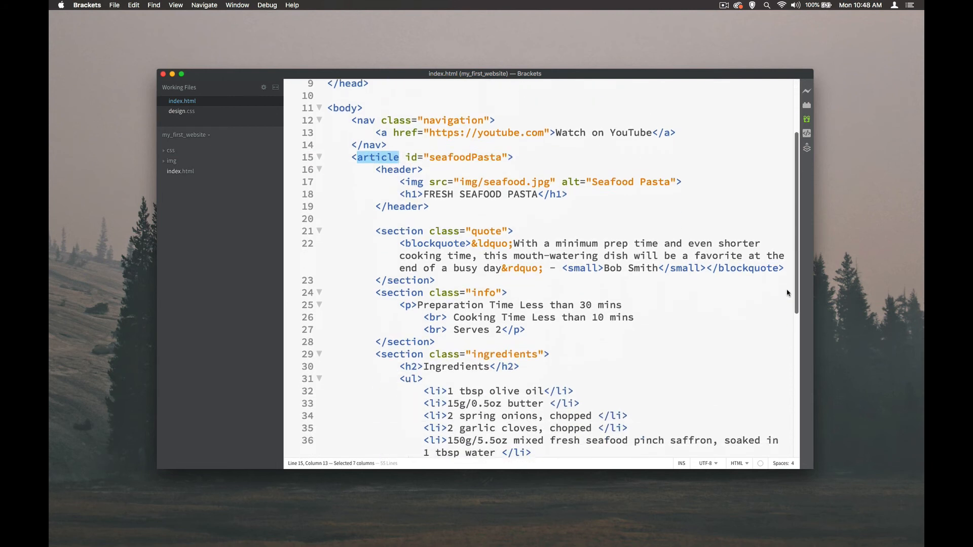
scroll("down", 3)
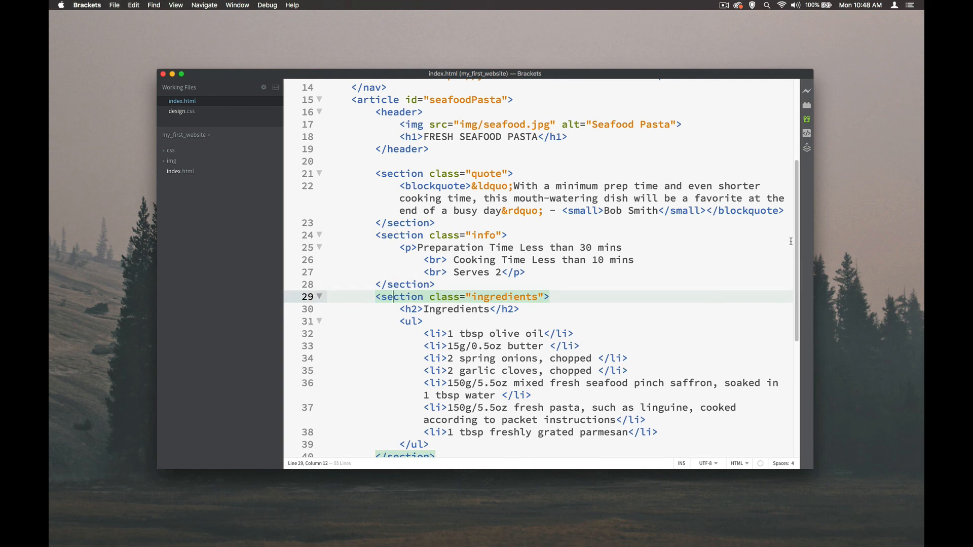
scroll("down", 3)
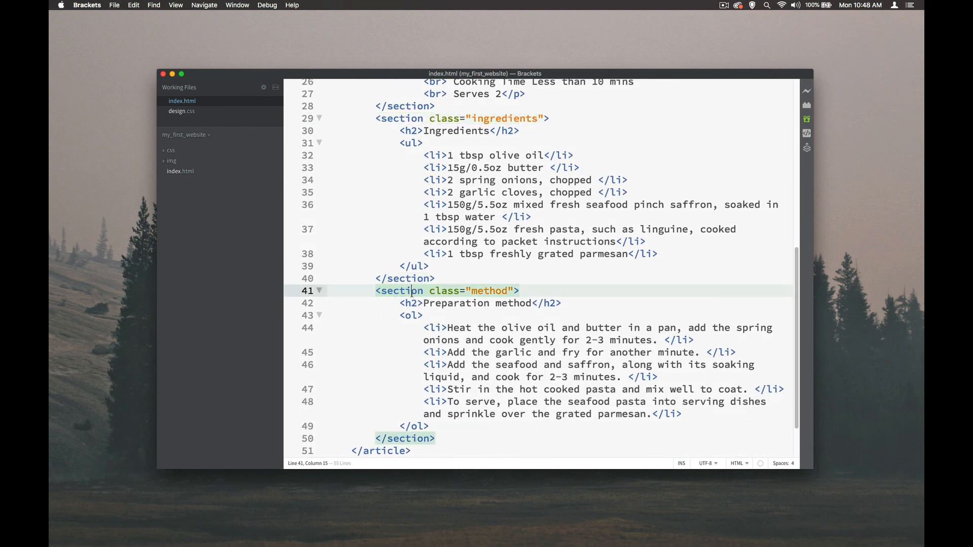